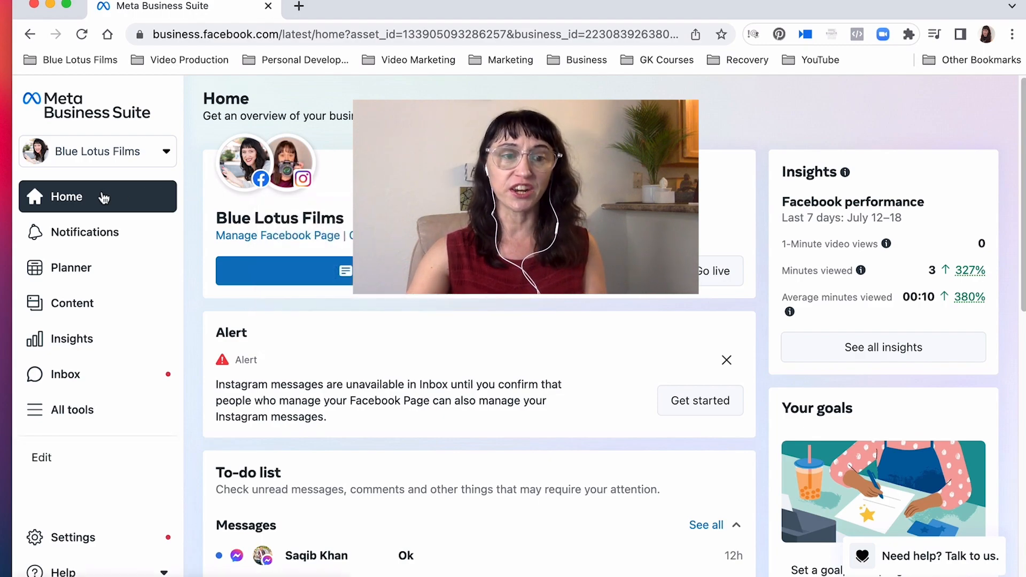
pyautogui.moveTo(79, 303)
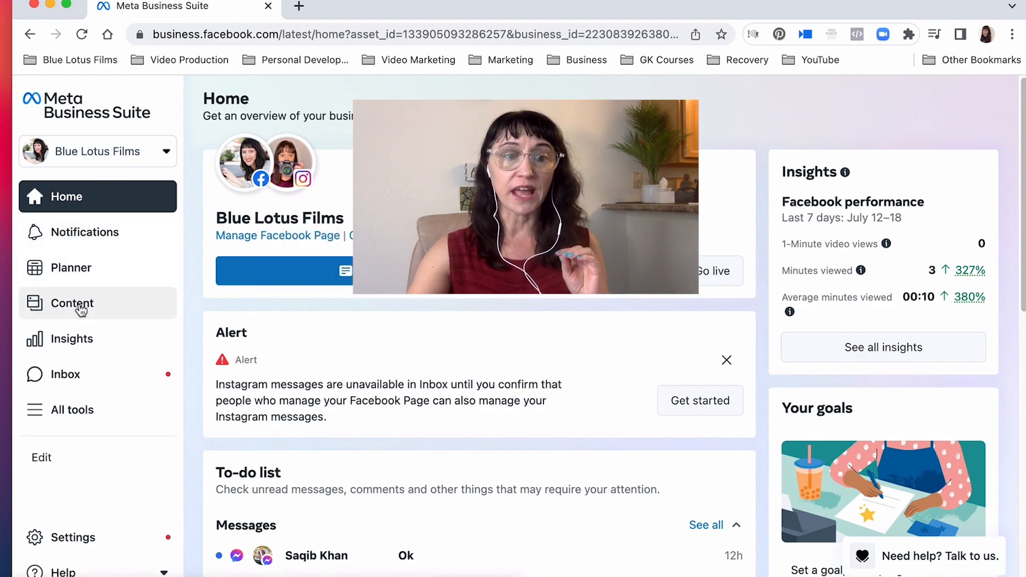
# Open the Content section to view Blue Lotus Films' published posts.
pyautogui.click(72, 303)
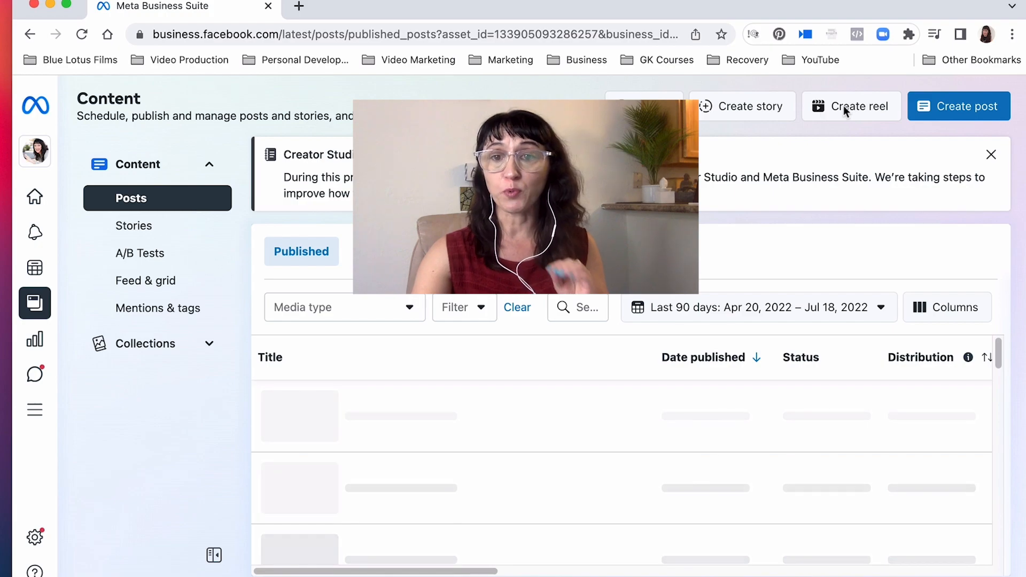
# Create a new reel and upload 'Reel_Video Strategy Clip 1.MOV' from Downloads.
pyautogui.click(852, 106)
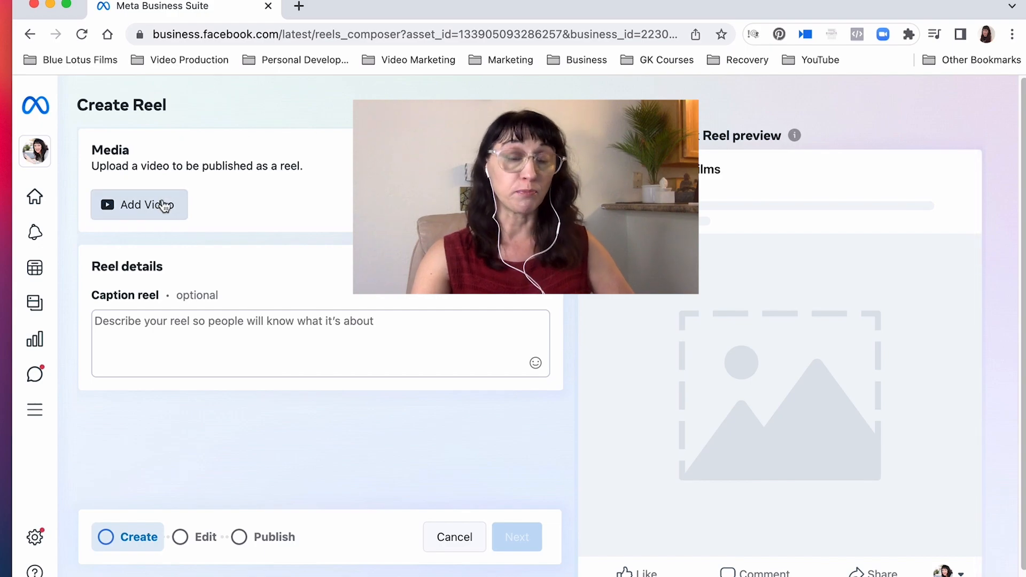
pyautogui.click(139, 204)
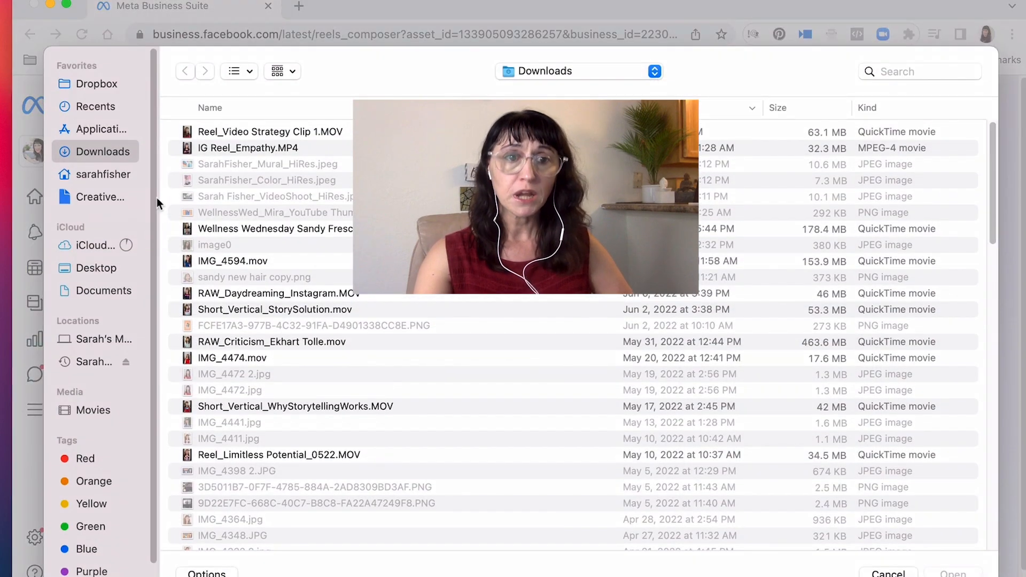
pyautogui.click(269, 131)
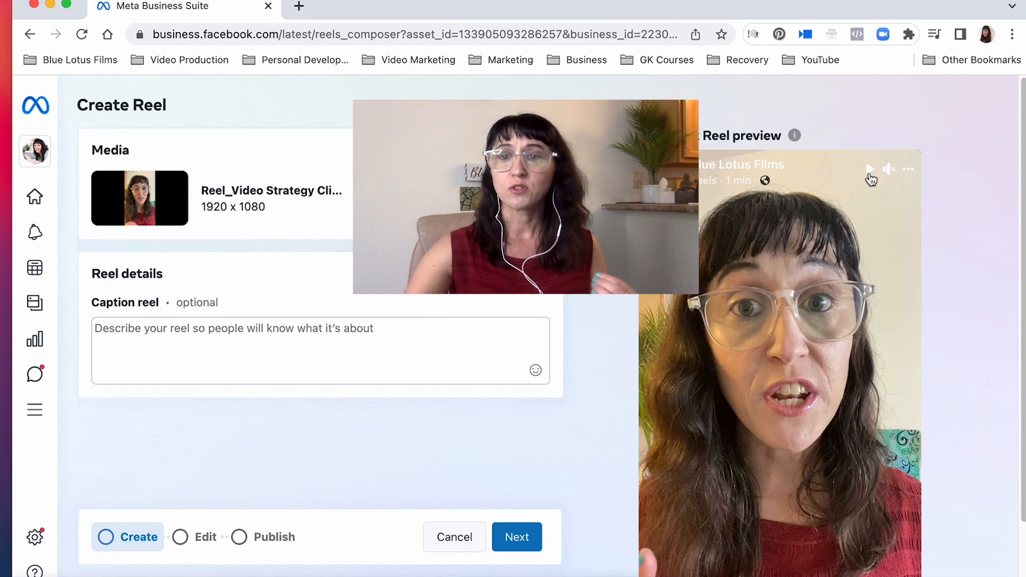
# Enter the reel caption 'This is the caption'.
pyautogui.scroll(-3)
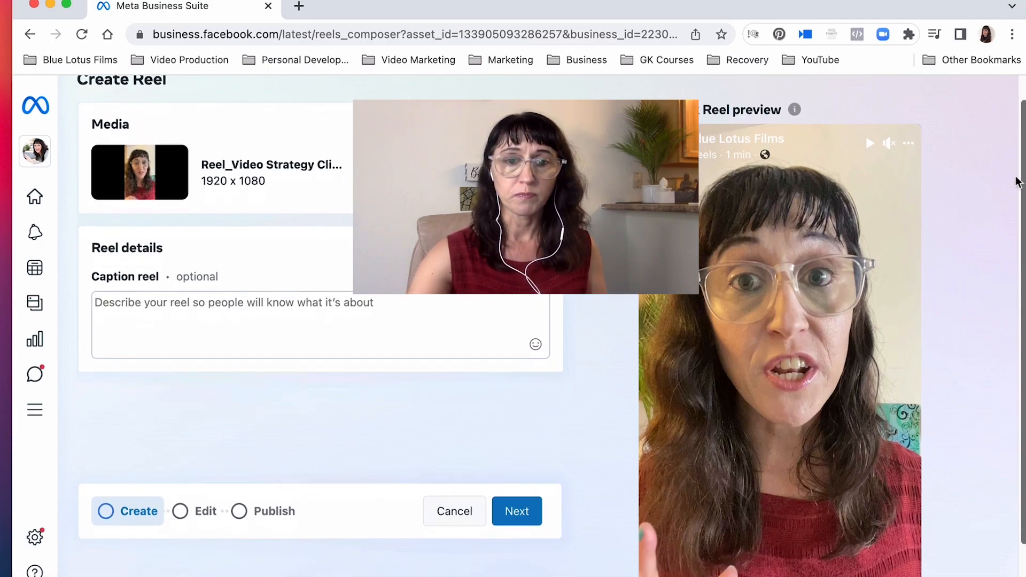
pyautogui.scroll(-3)
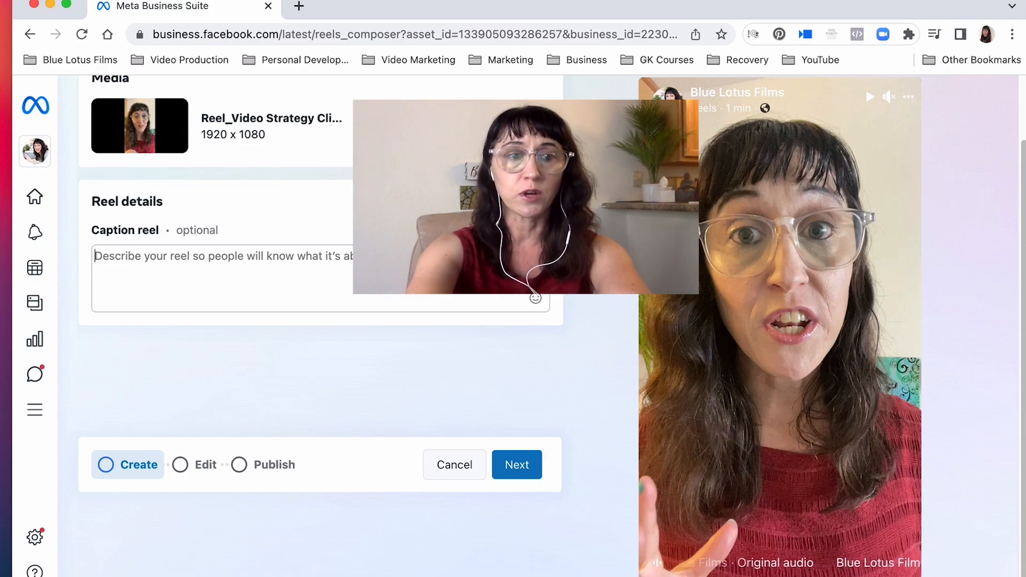
pyautogui.write('This is the caption for thi')
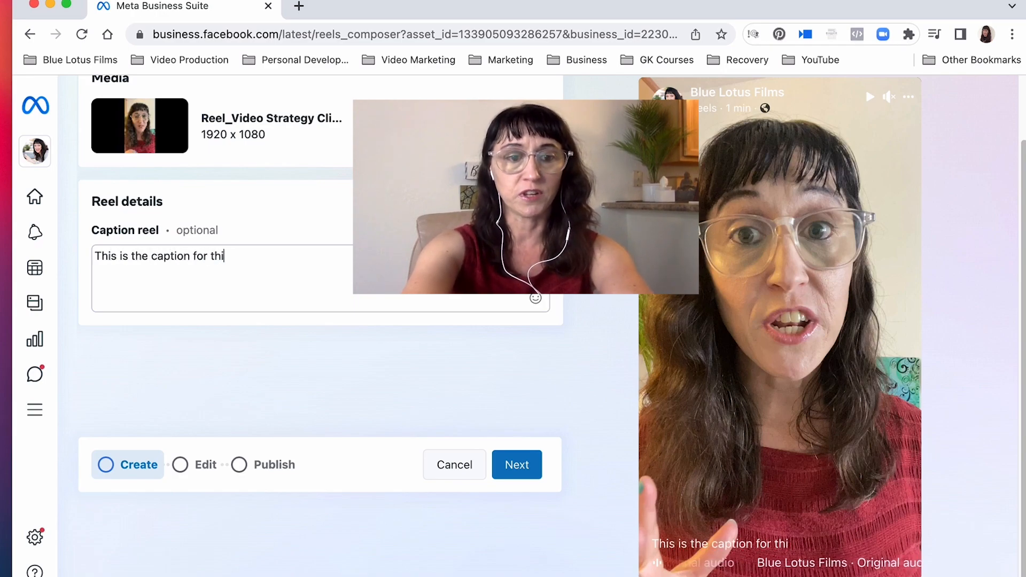
# Advance the reel from the Create step to the Edit step.
pyautogui.click(516, 464)
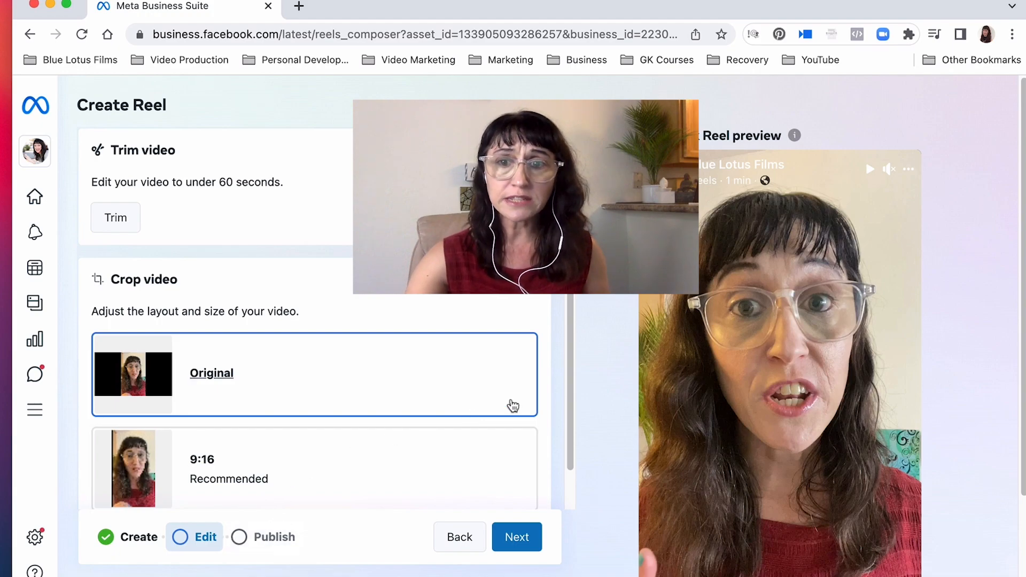
# Shorten the clip with the trim handles and apply the trim.
pyautogui.scroll(-3)
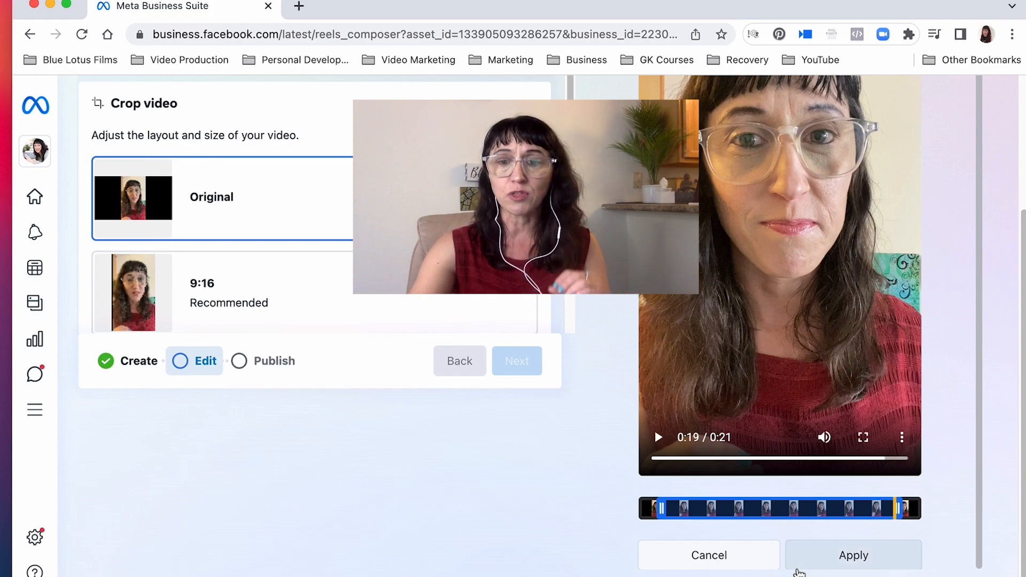
pyautogui.click(852, 554)
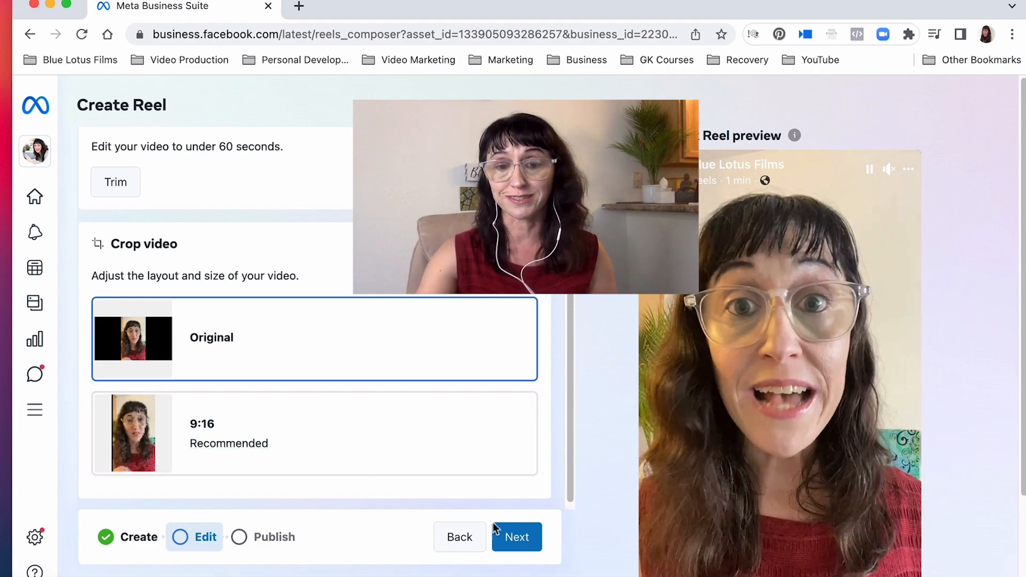
# Advance to the Publish step and review the scheduling and remix options.
pyautogui.click(516, 537)
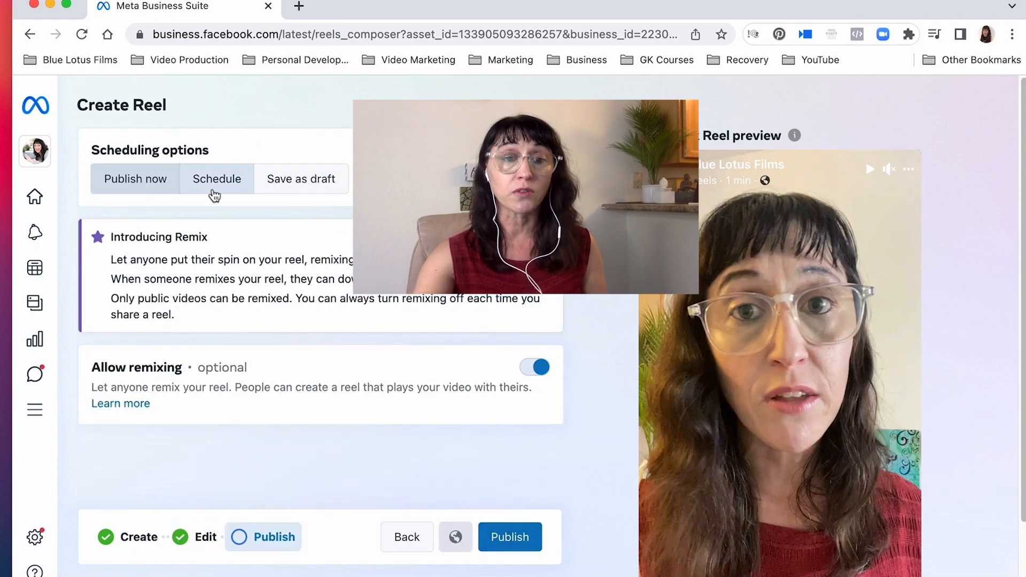
pyautogui.click(135, 178)
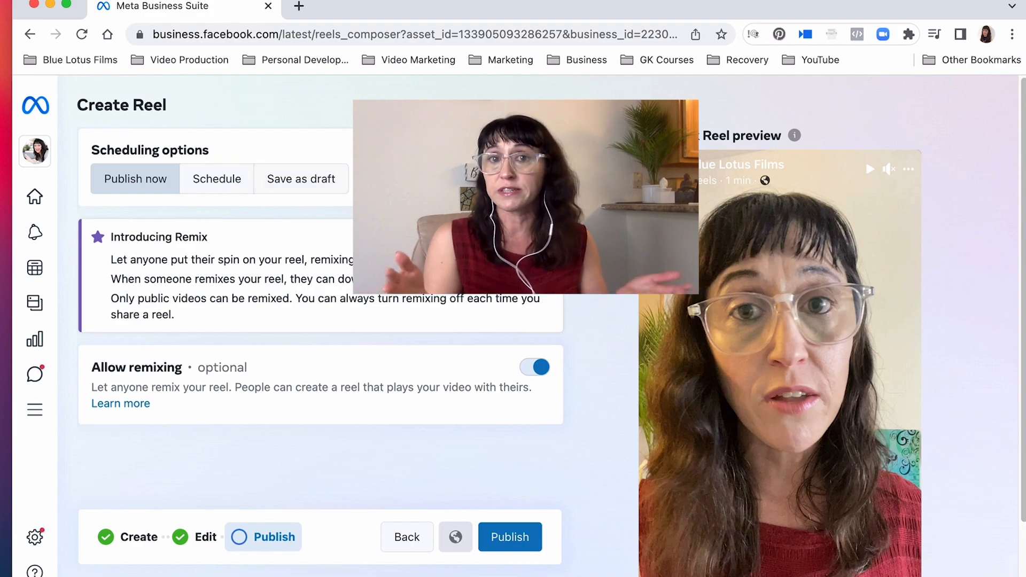